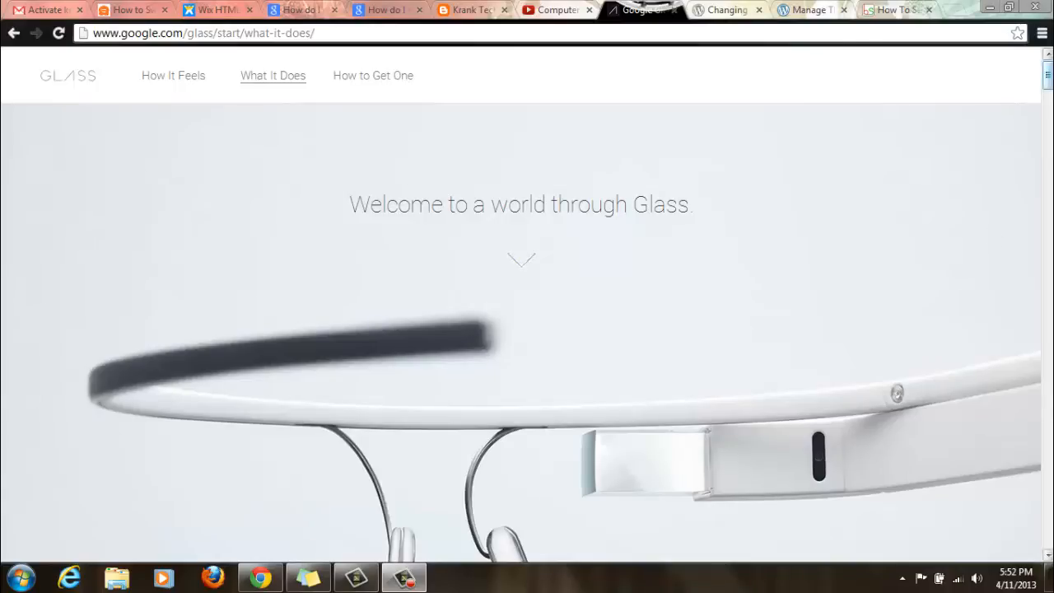
Scroll down the What It Does page past the feature panels to the 'See how Glass feels' video thumbnail
scroll("down", 3)
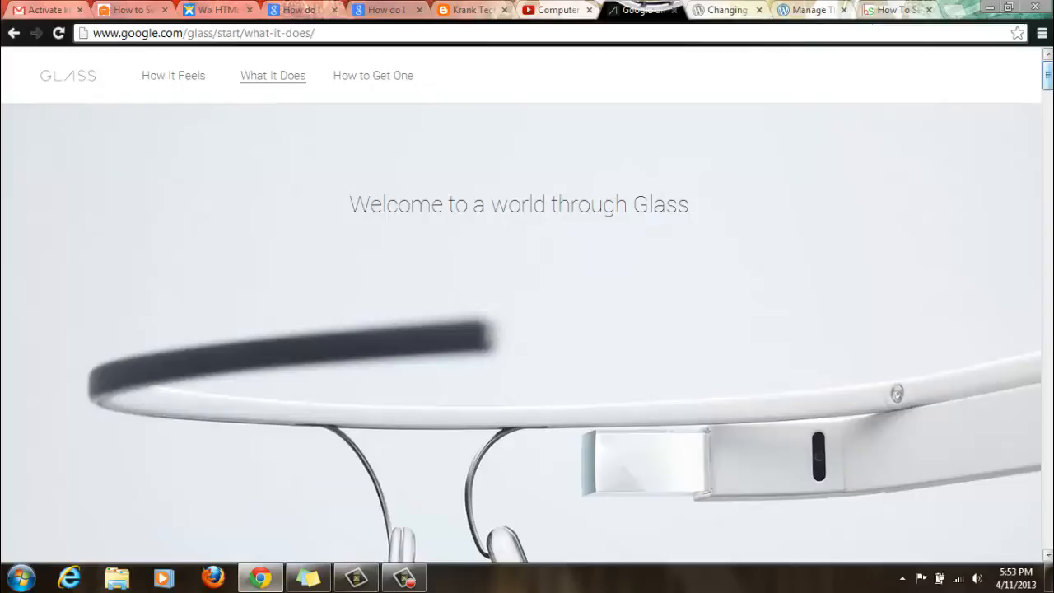
scroll("down", 3)
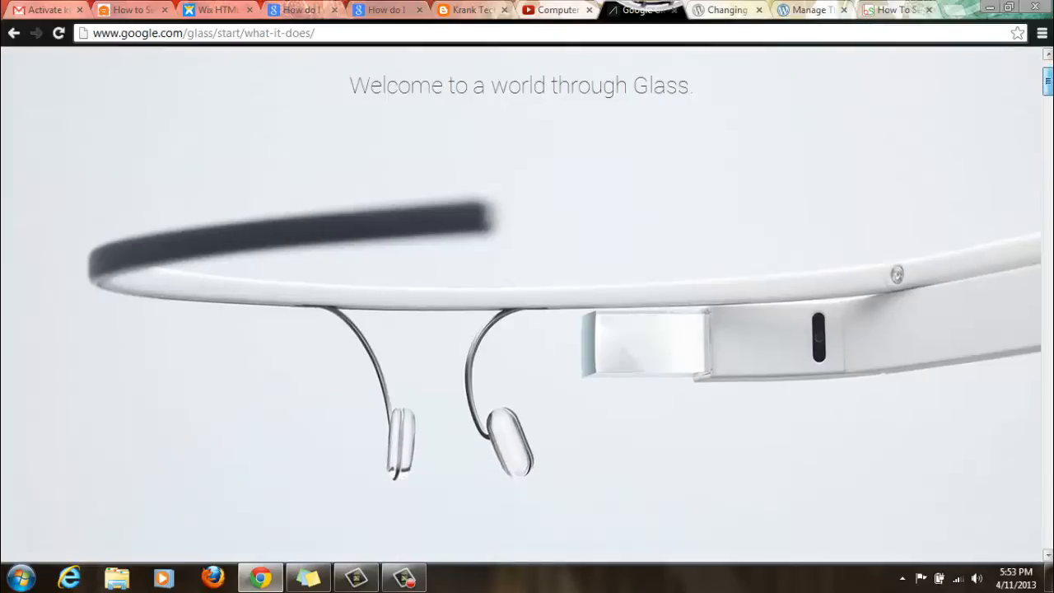
scroll("down", 3)
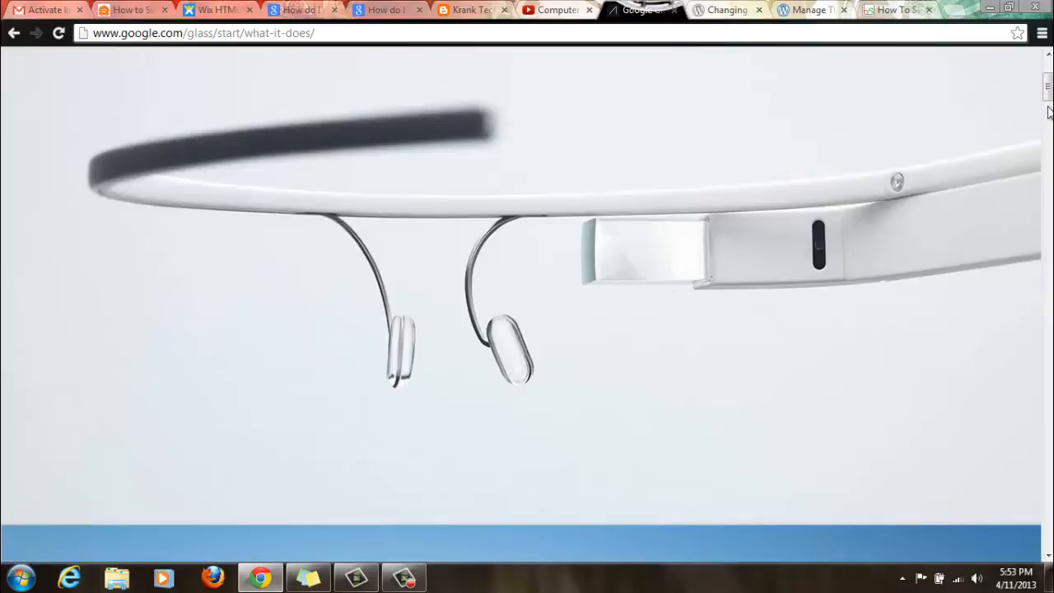
scroll("down", 3)
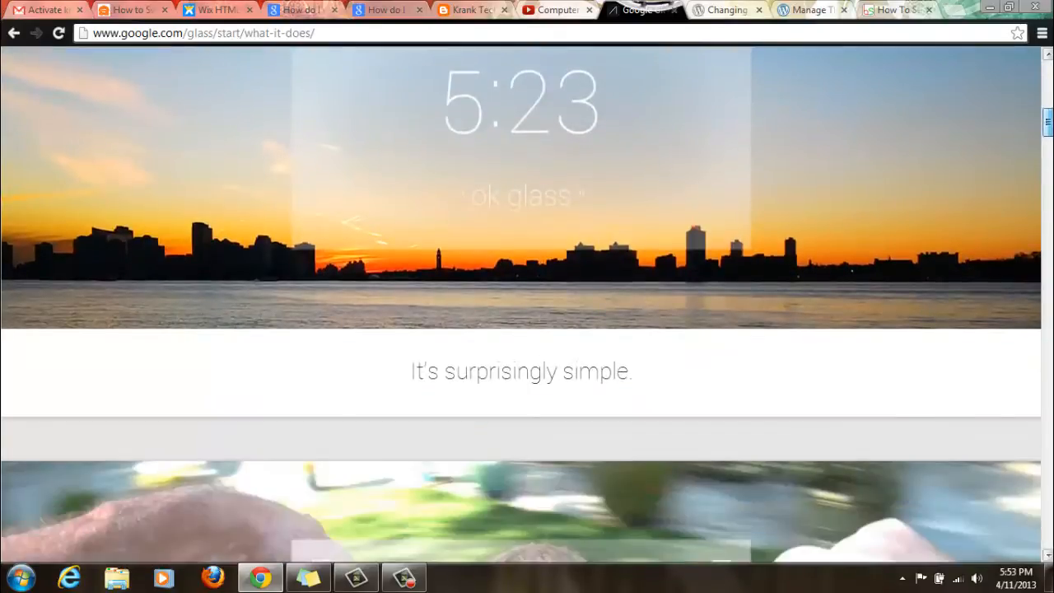
scroll("down", 3)
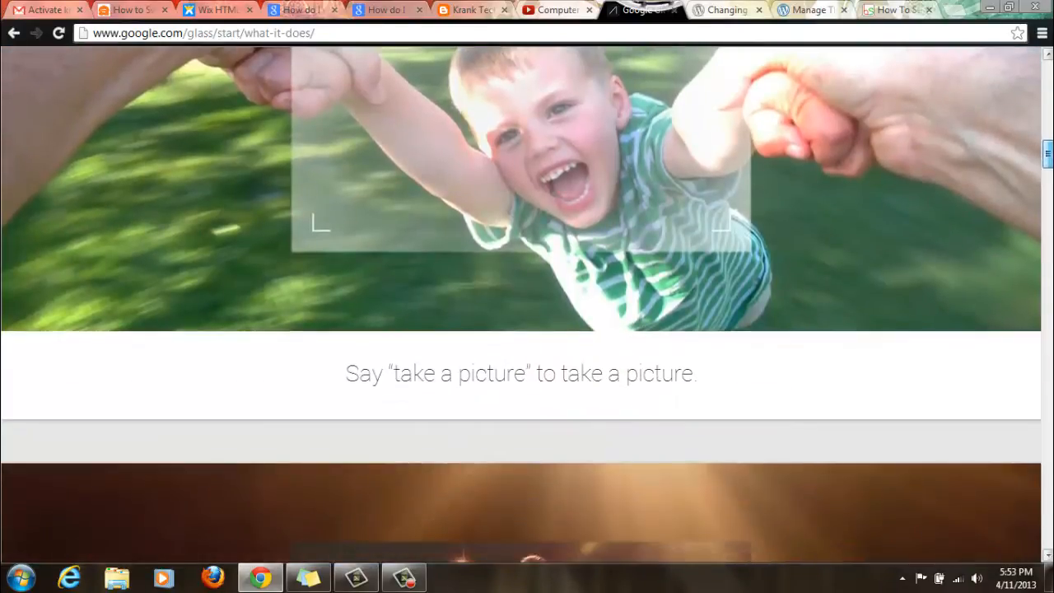
scroll("down", 3)
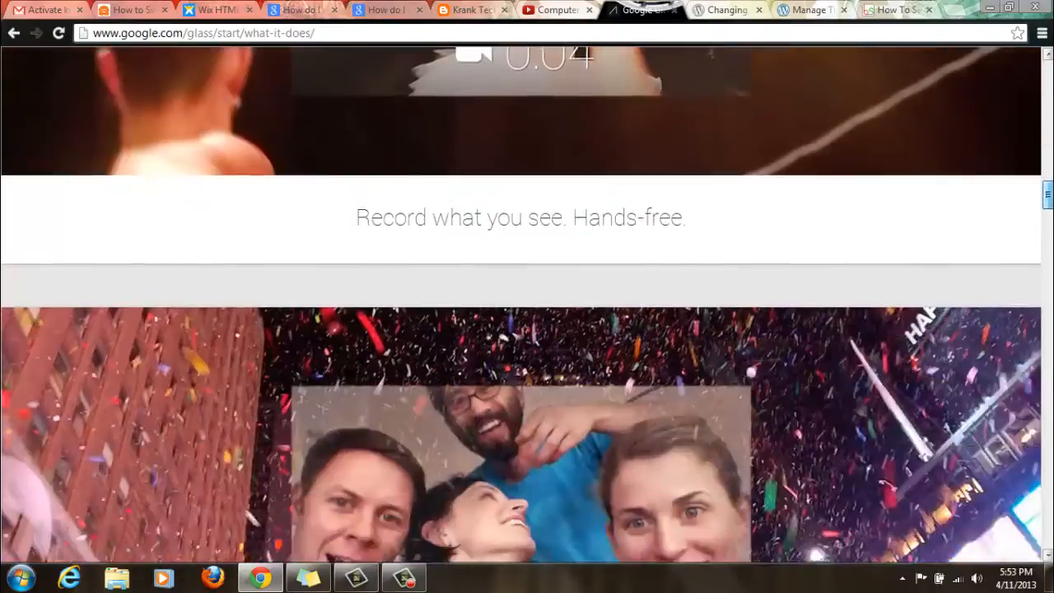
scroll("down", 3)
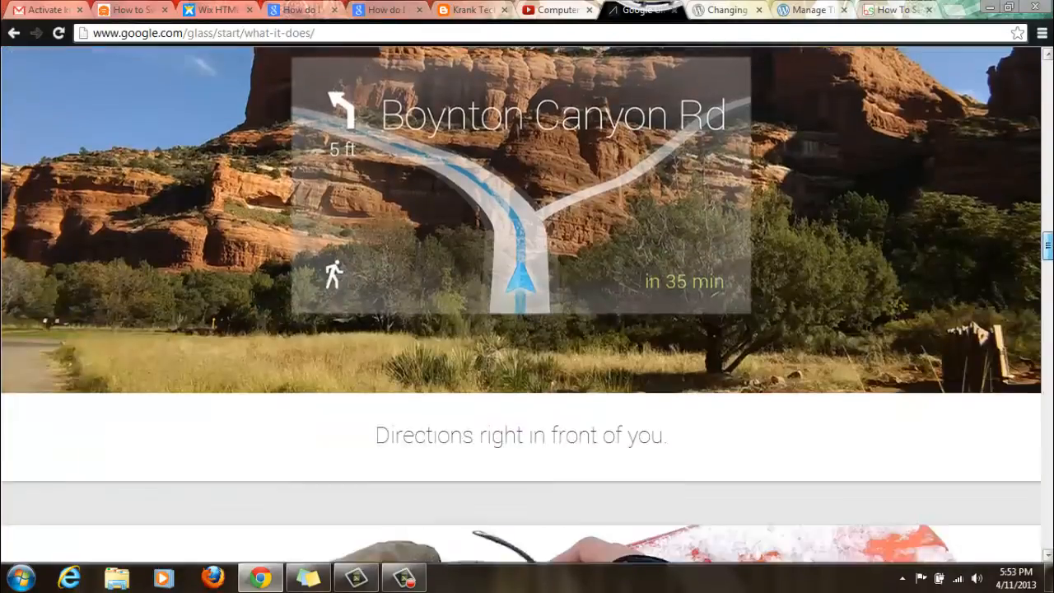
scroll("down", 3)
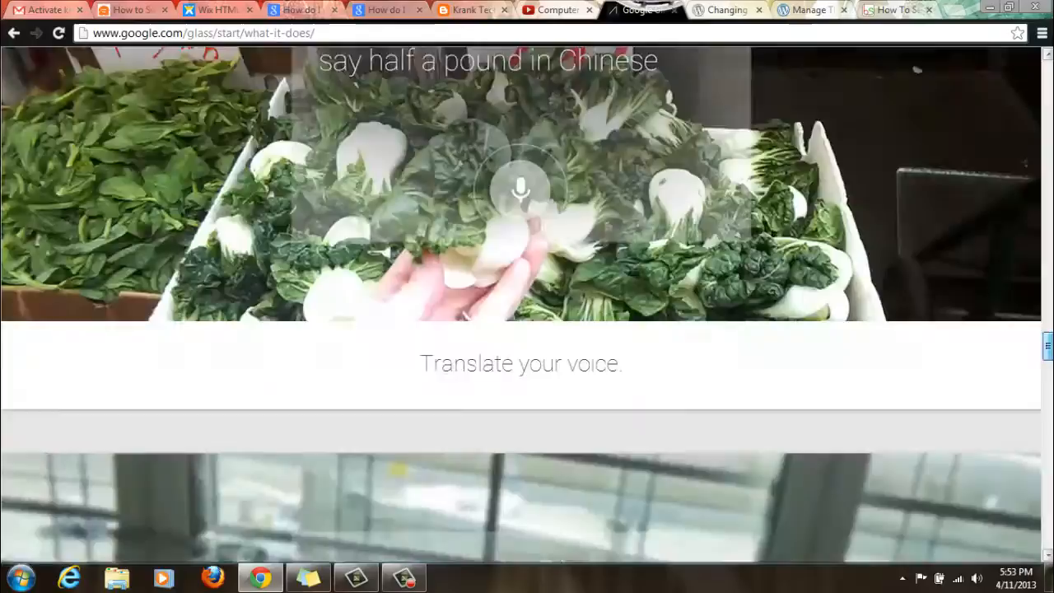
scroll("down", 3)
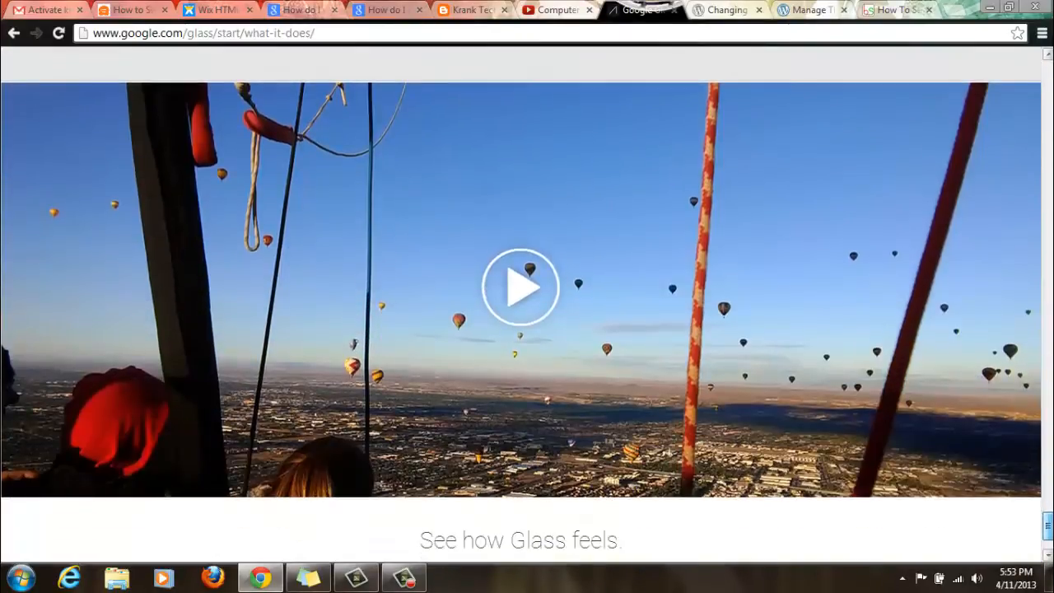
mouse_move(583, 347)
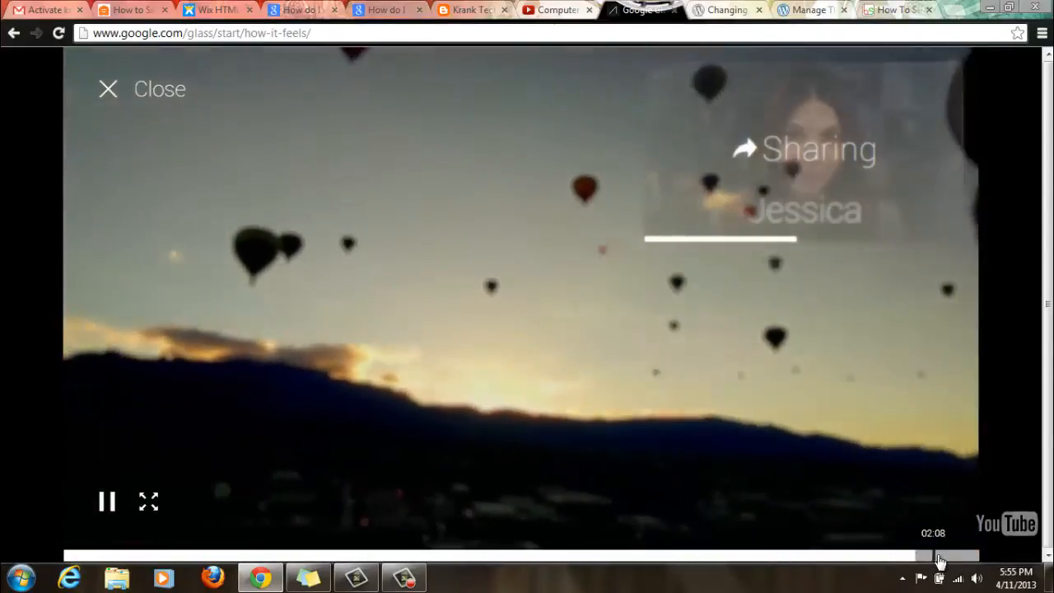
Close the 'See how Glass feels' video player to return to the What It Does page
left_click(273, 76)
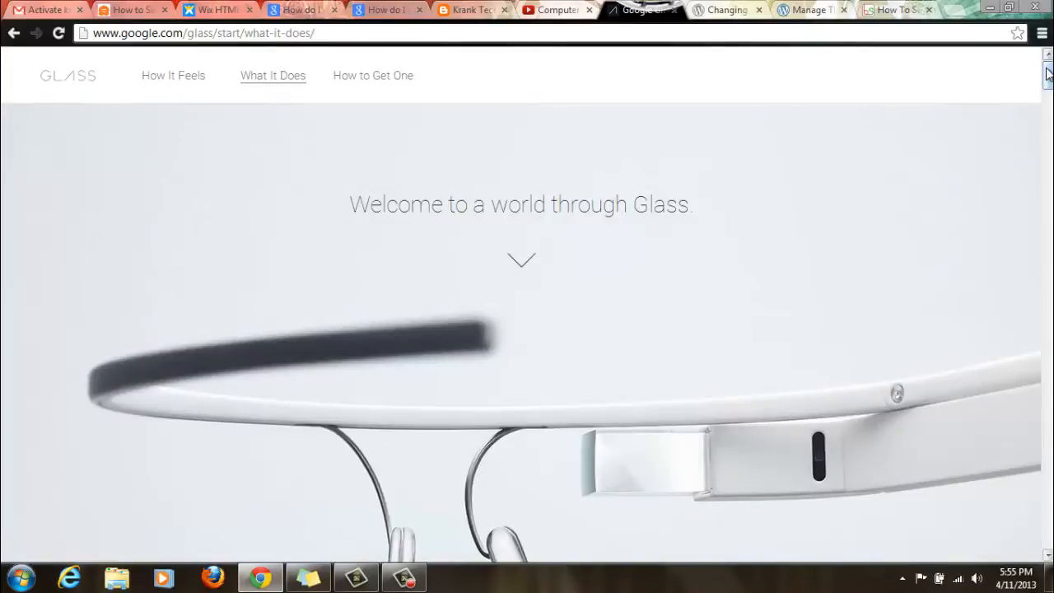
scroll("down", 3)
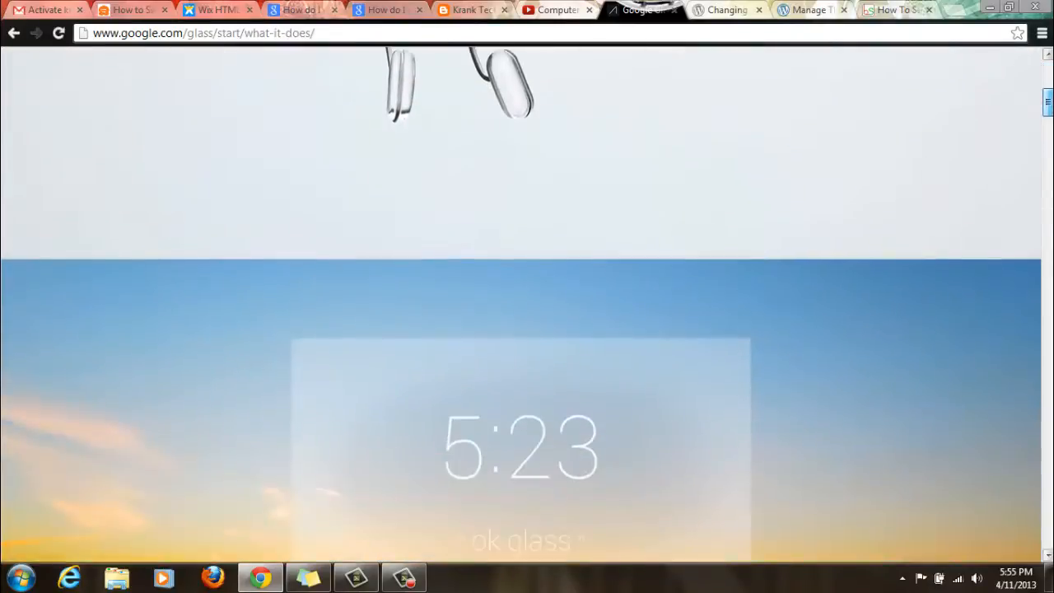
scroll("up", 3)
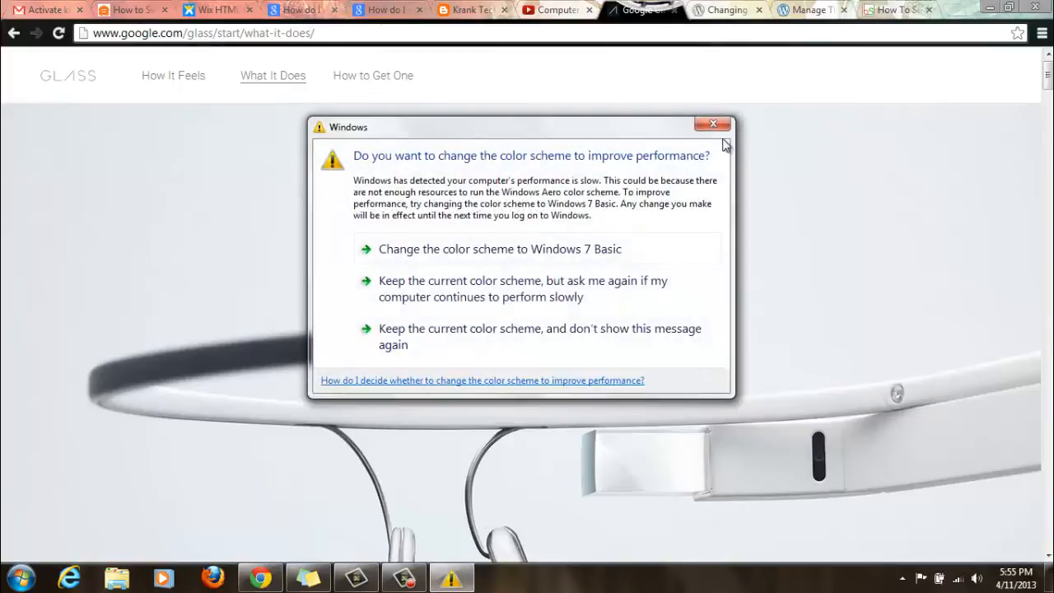
Close the Windows colour-scheme performance dialog so the Glass welcome banner is clear
left_click(712, 123)
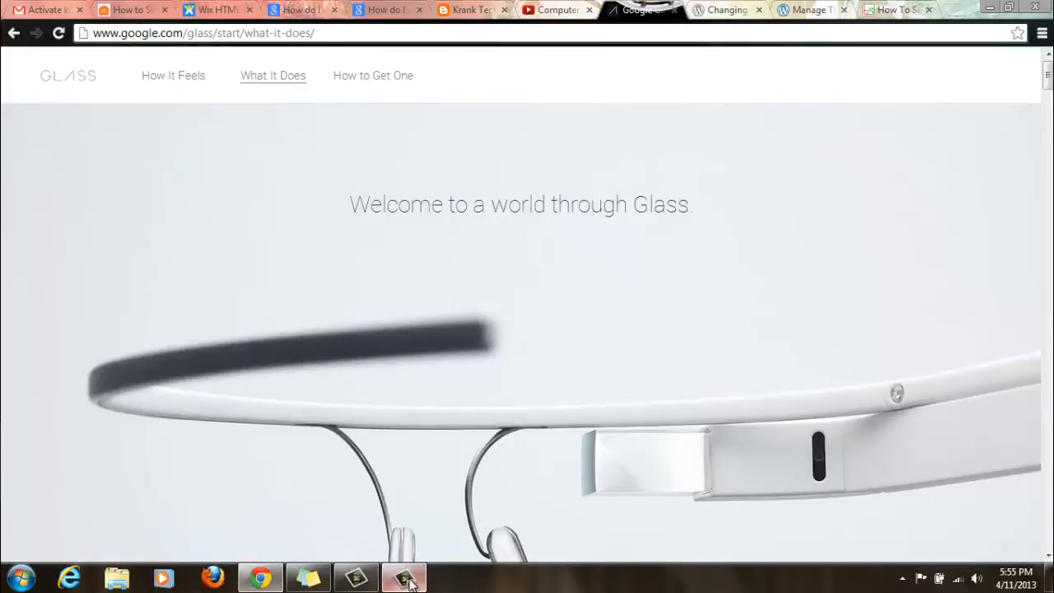
left_click(403, 577)
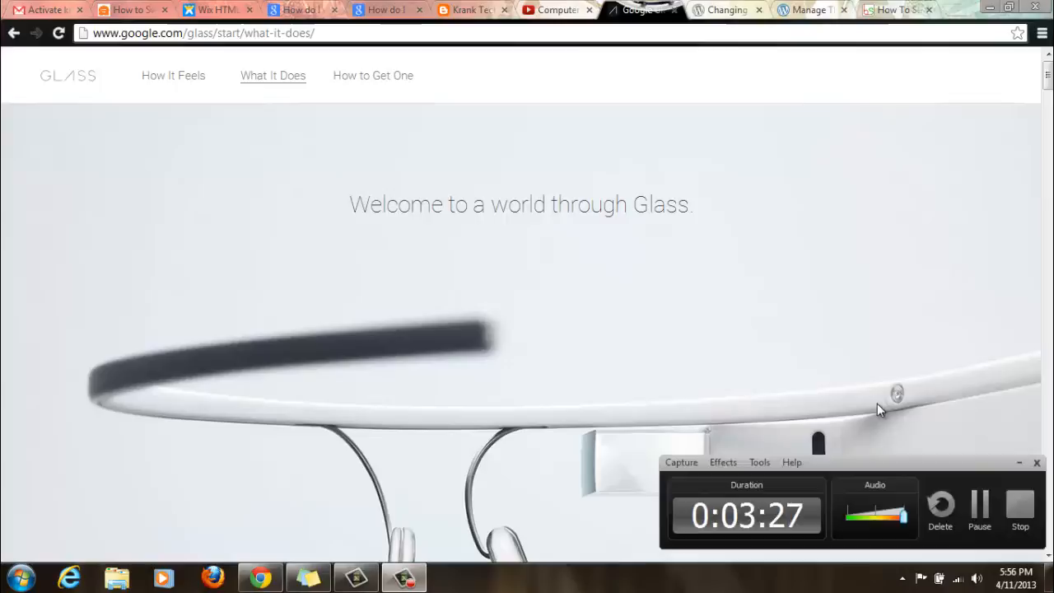